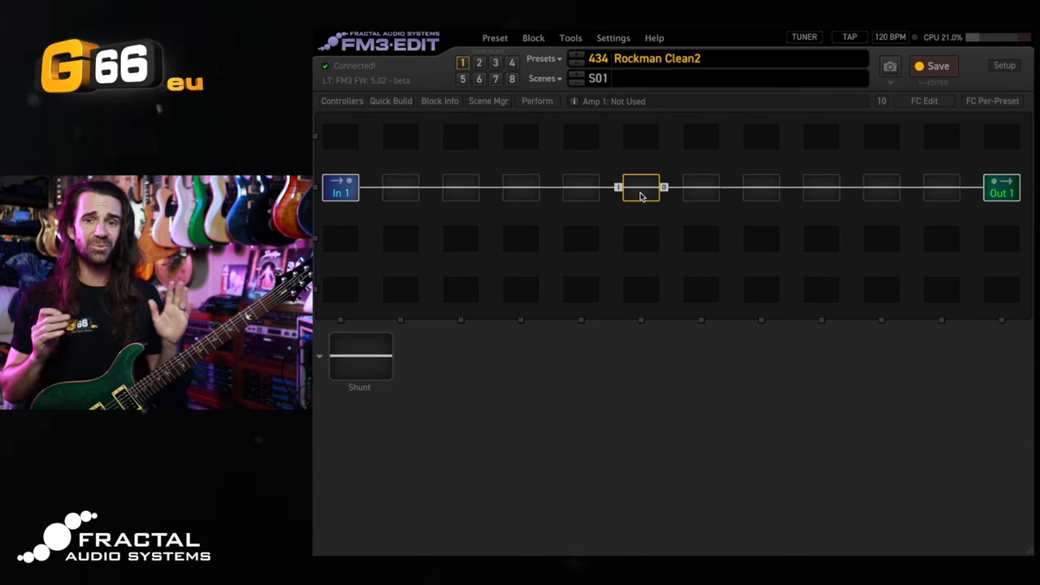
Insert Filter, Compressor and Chorus blocks into empty main-row slots and bring up the compressor's settings.
double_click(641, 189)
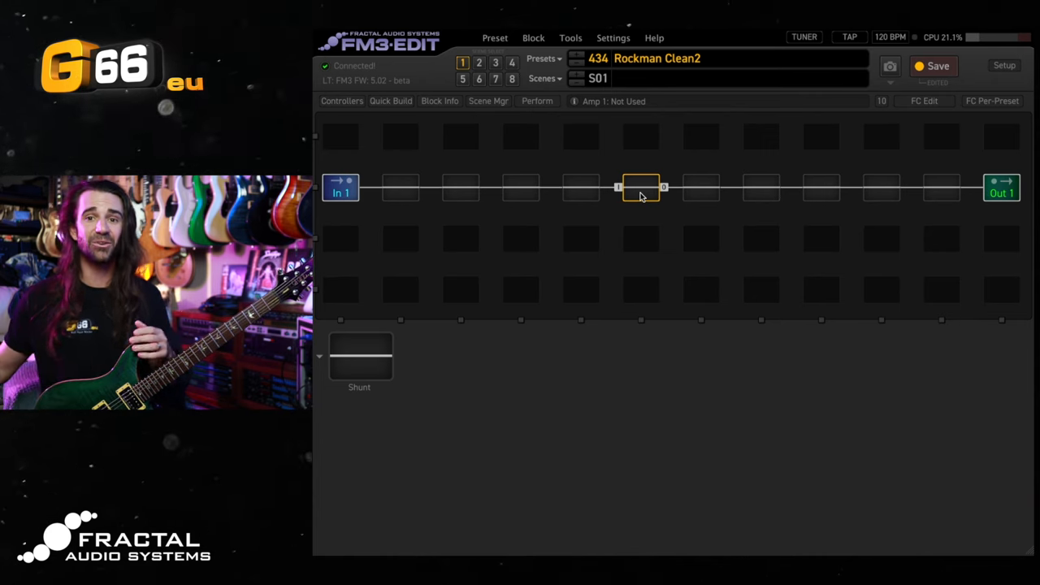
right_click(640, 188)
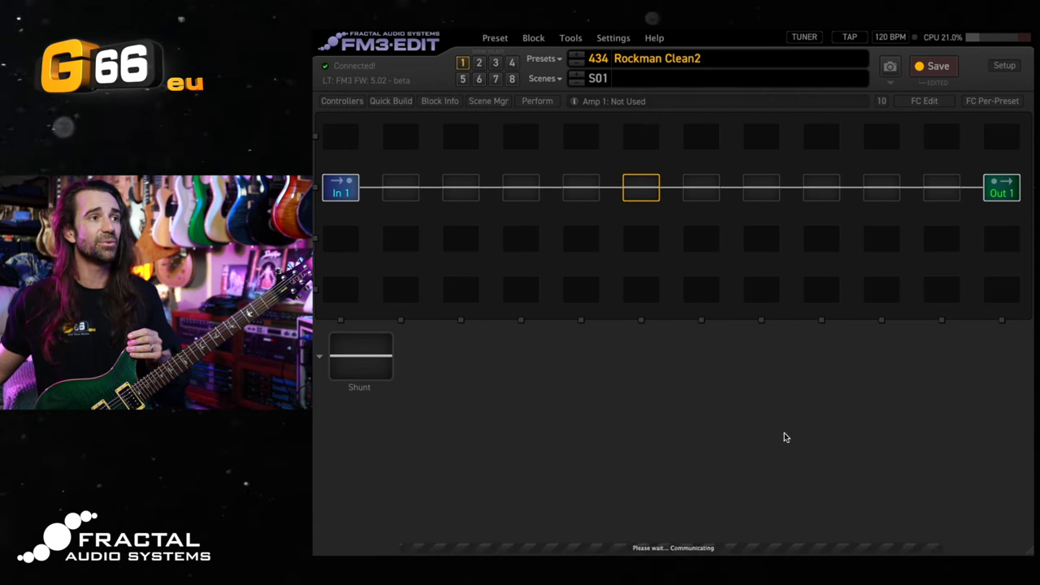
right_click(641, 189)
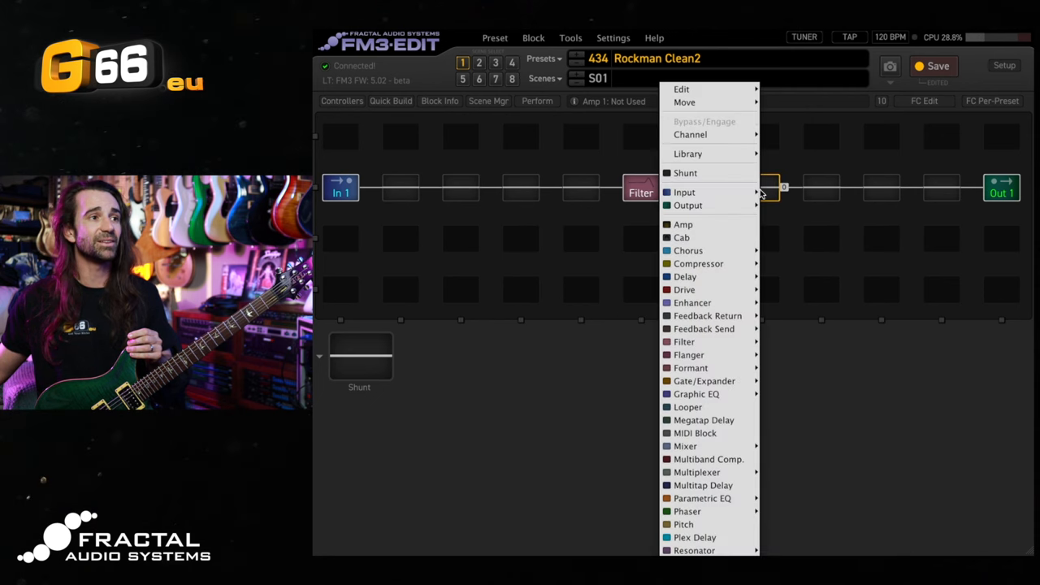
left_click(699, 264)
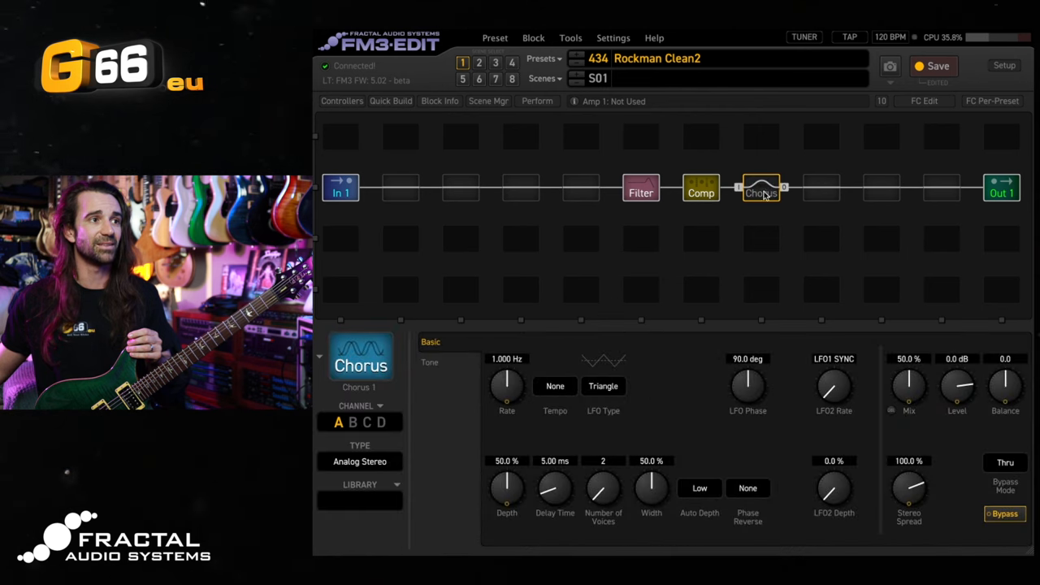
left_click(701, 188)
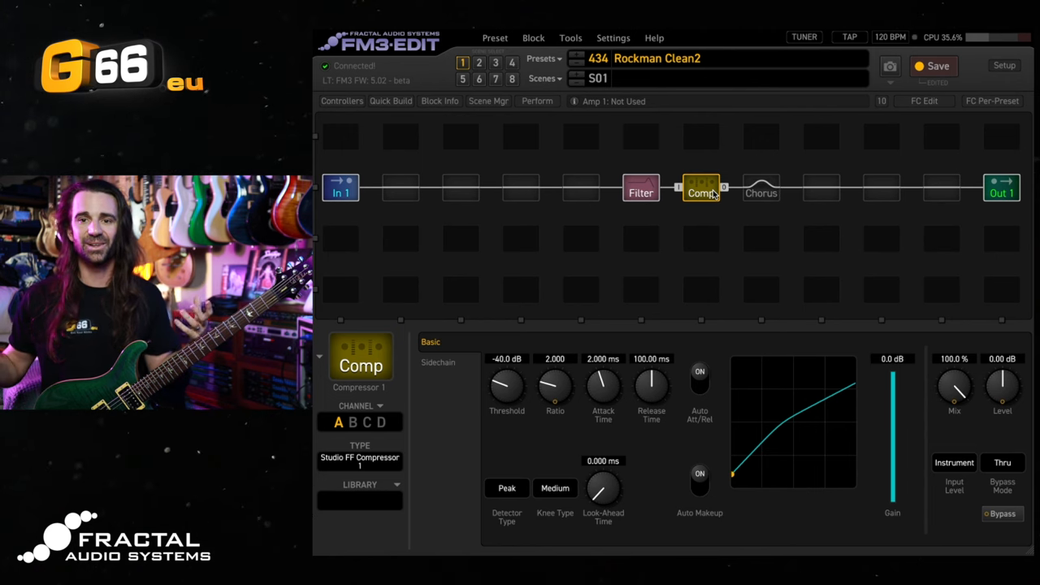
mouse_move(461, 473)
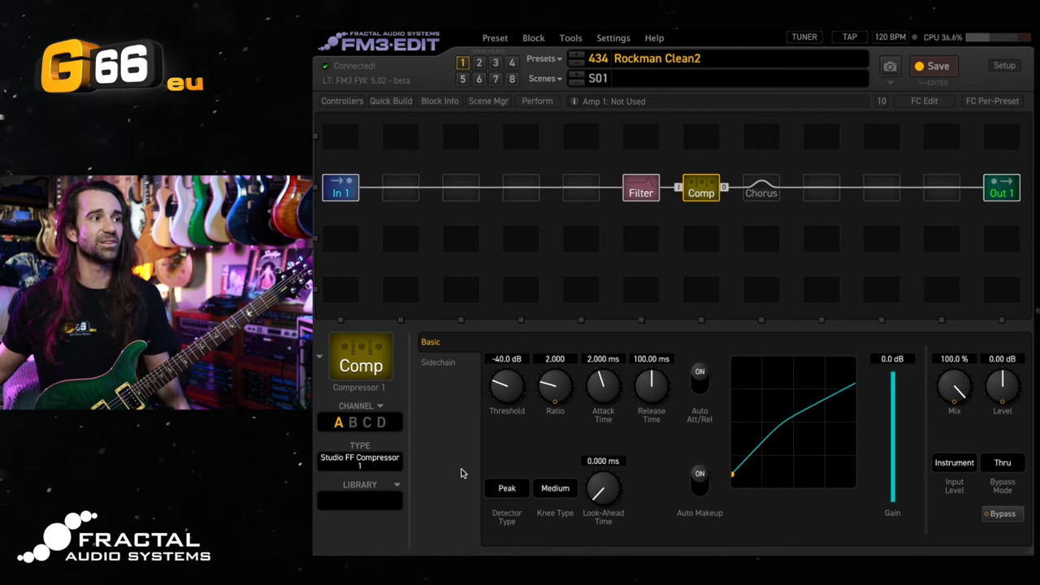
Raise the compressor's Ratio from 2.000 to 8.000, then move to the Filter block.
double_click(555, 360)
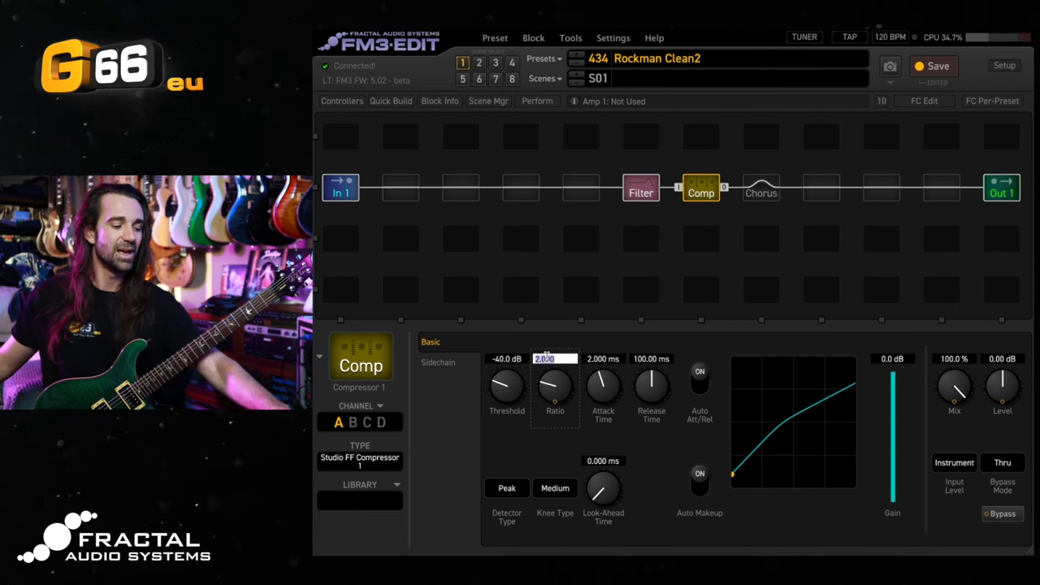
left_click_drag(556, 387, 556, 358)
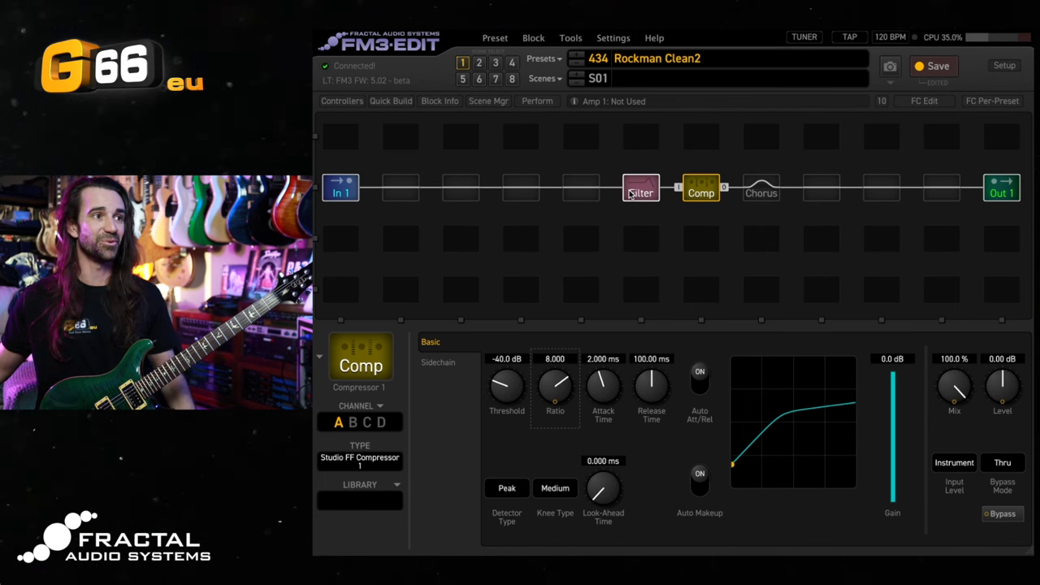
left_click(641, 189)
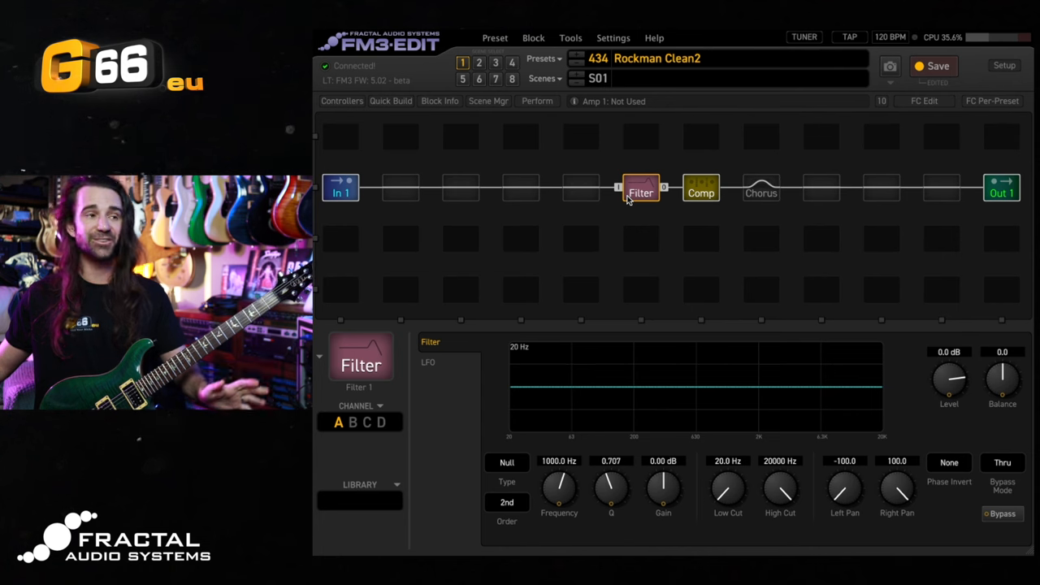
Set the filter Type to Tilt EQ with 10 dB gain and return to the compressor for its -6 dB level.
left_click(508, 461)
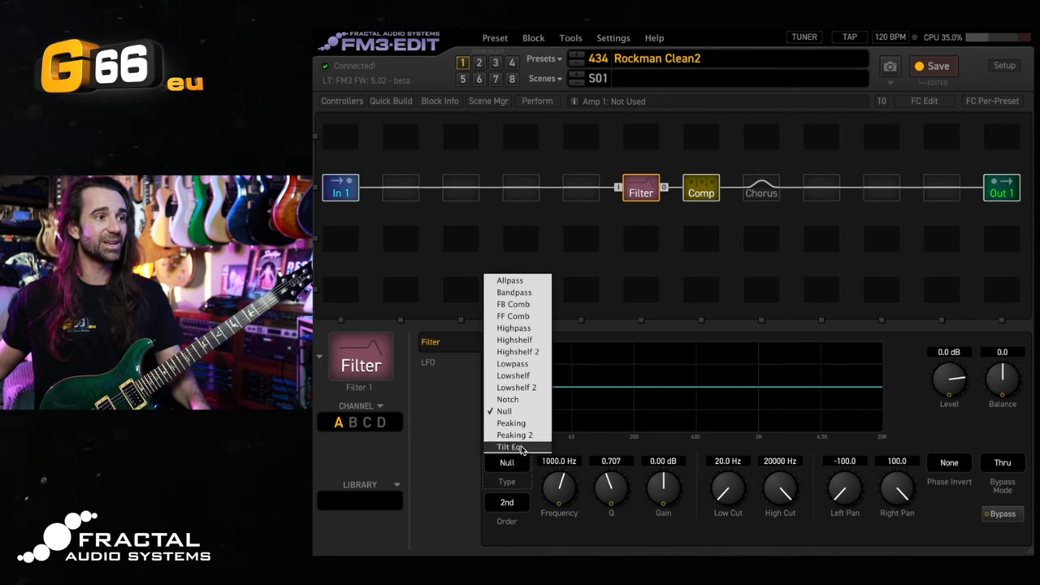
left_click(510, 447)
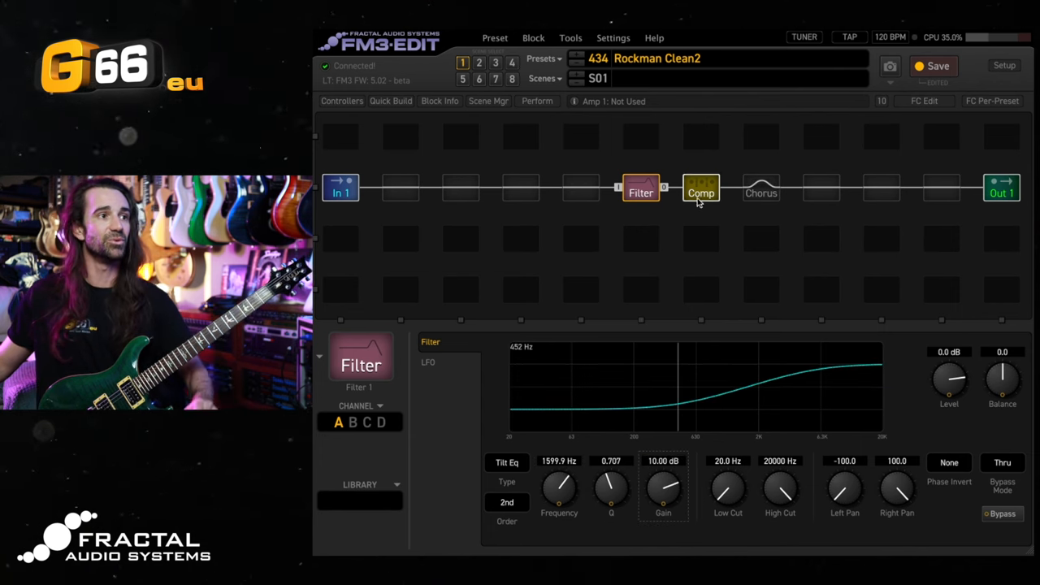
left_click(700, 188)
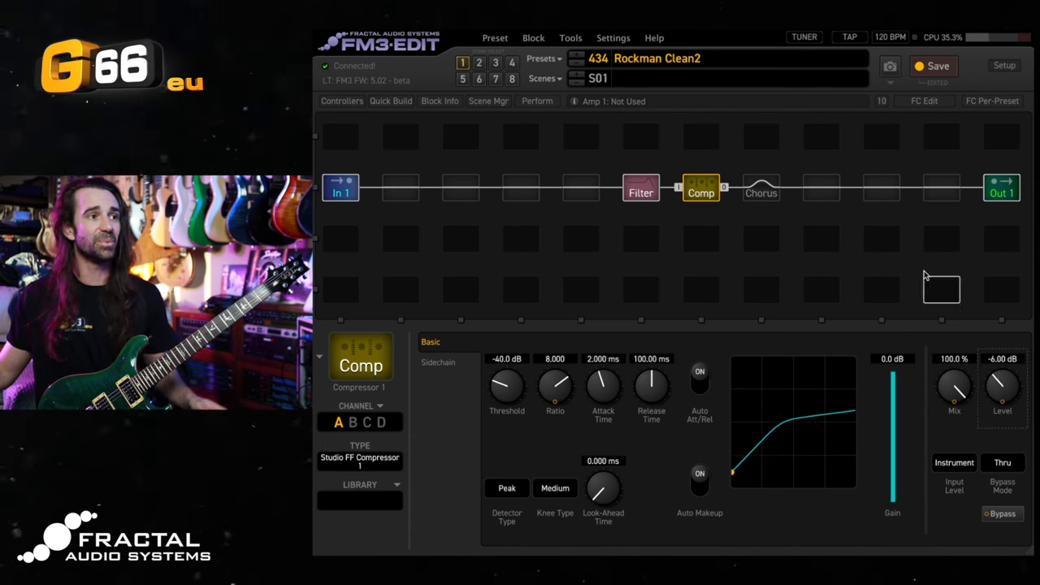
Review the filter's Tilt EQ settings at 1599.9 Hz and 10 dB gain.
left_click(641, 189)
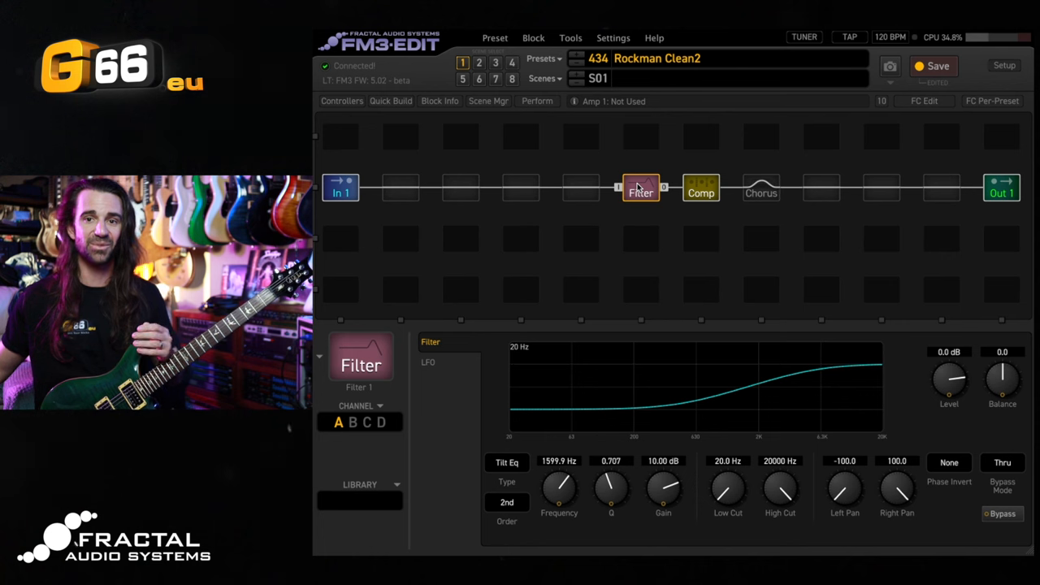
mouse_move(761, 189)
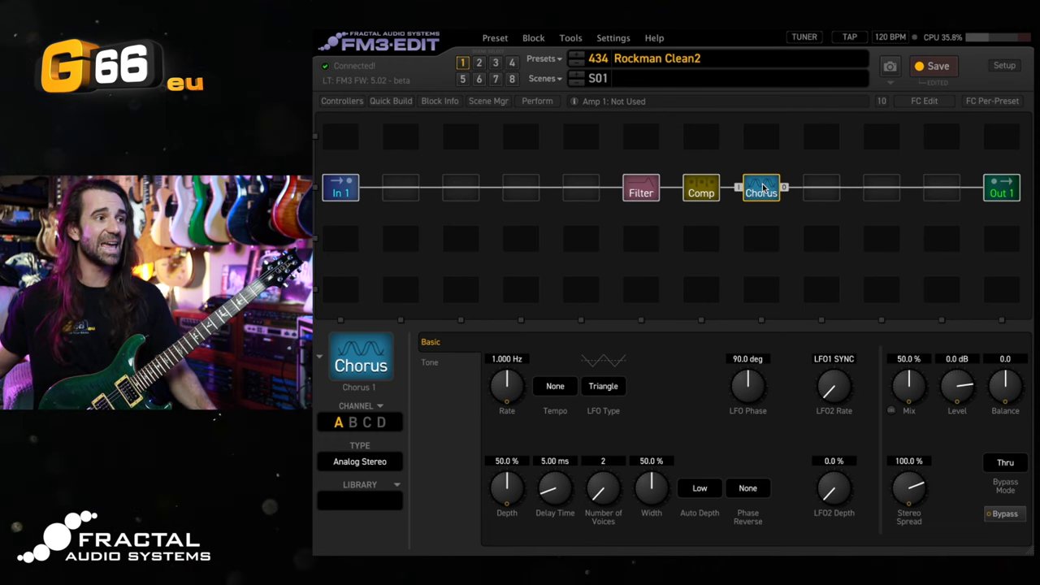
Give chorus channel B the Dimension 2 type at 0.5 Hz, 180° phase.
left_click(353, 422)
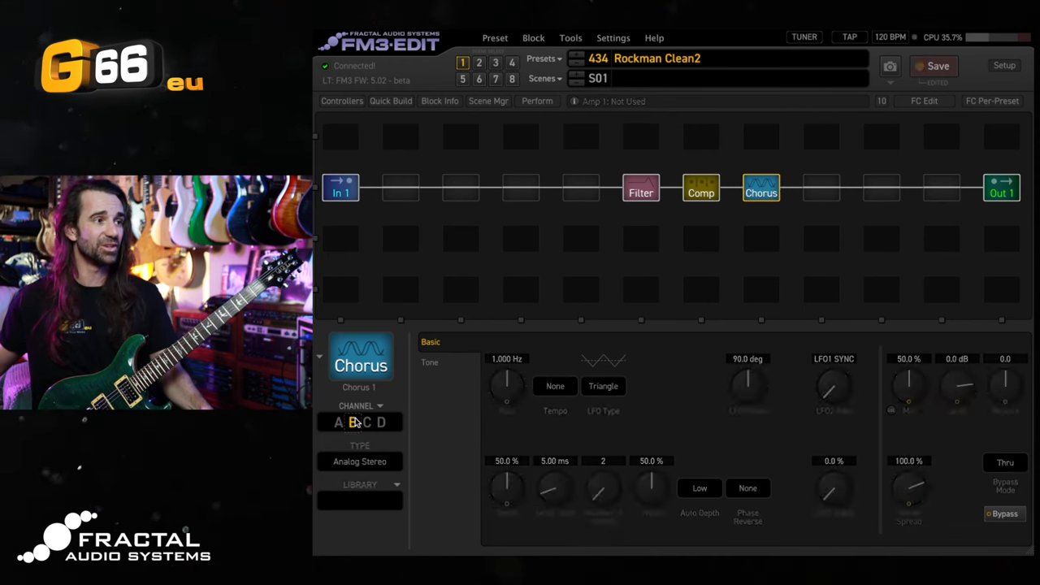
left_click(359, 462)
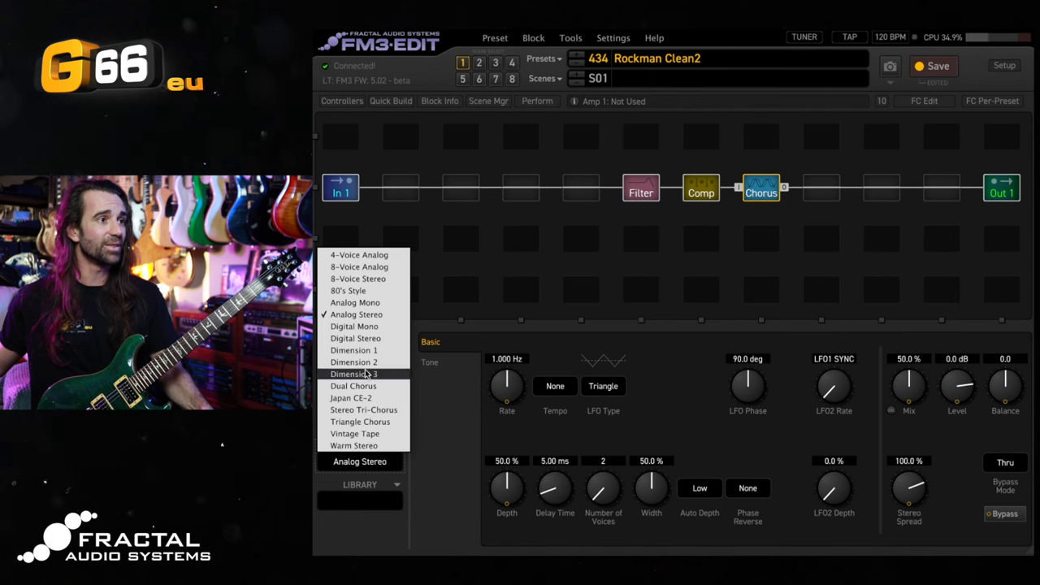
left_click(354, 374)
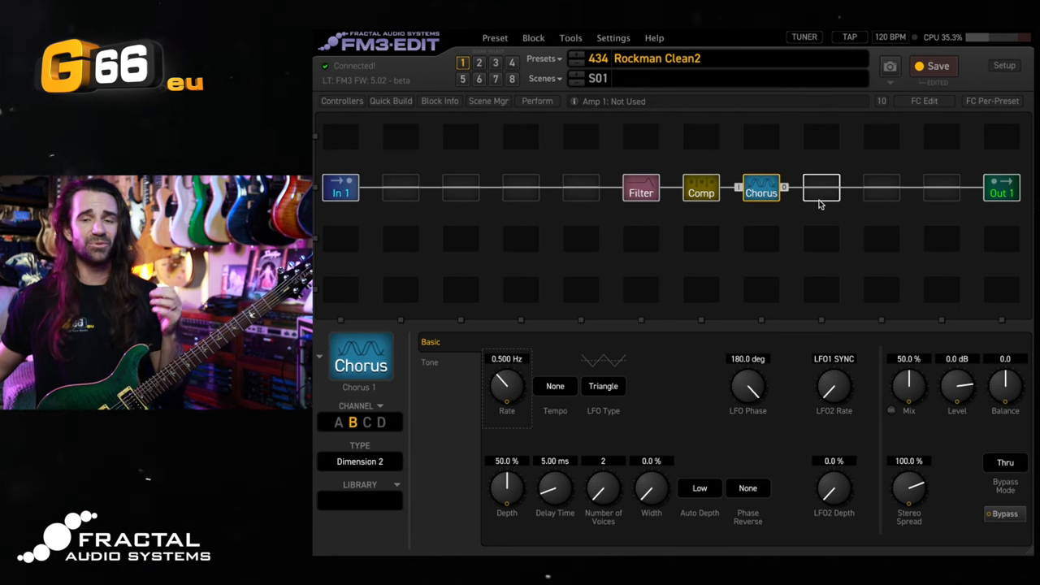
right_click(821, 187)
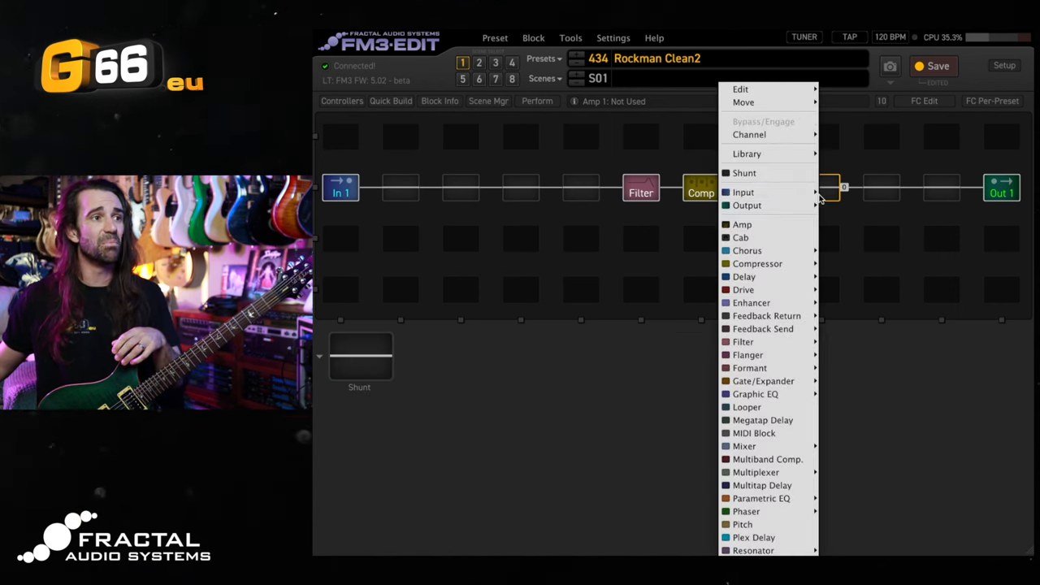
Place a Multiplexer after the chorus and an Amp and Cab on the row below feeding it.
left_click(748, 251)
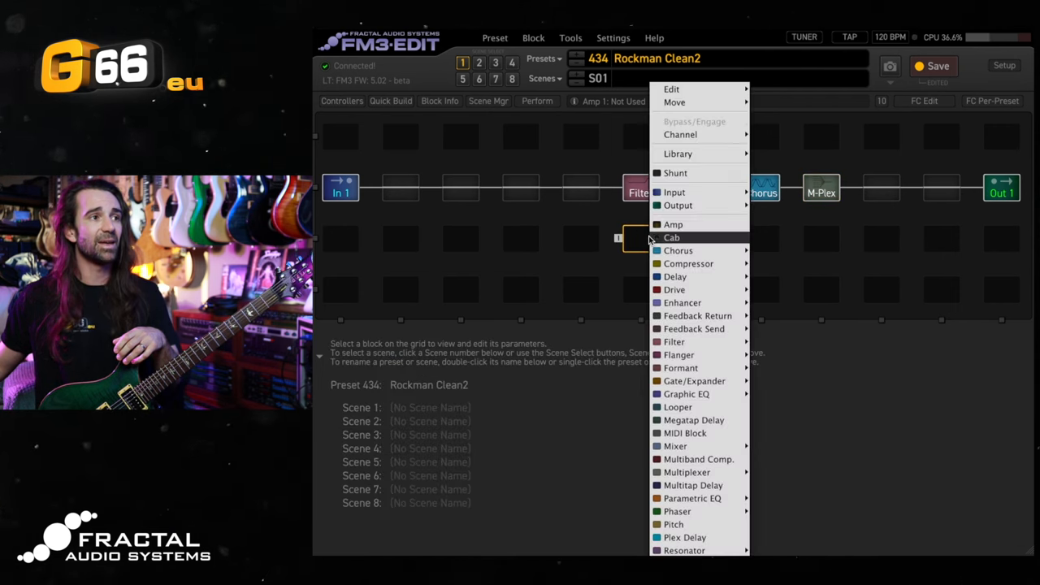
left_click(673, 225)
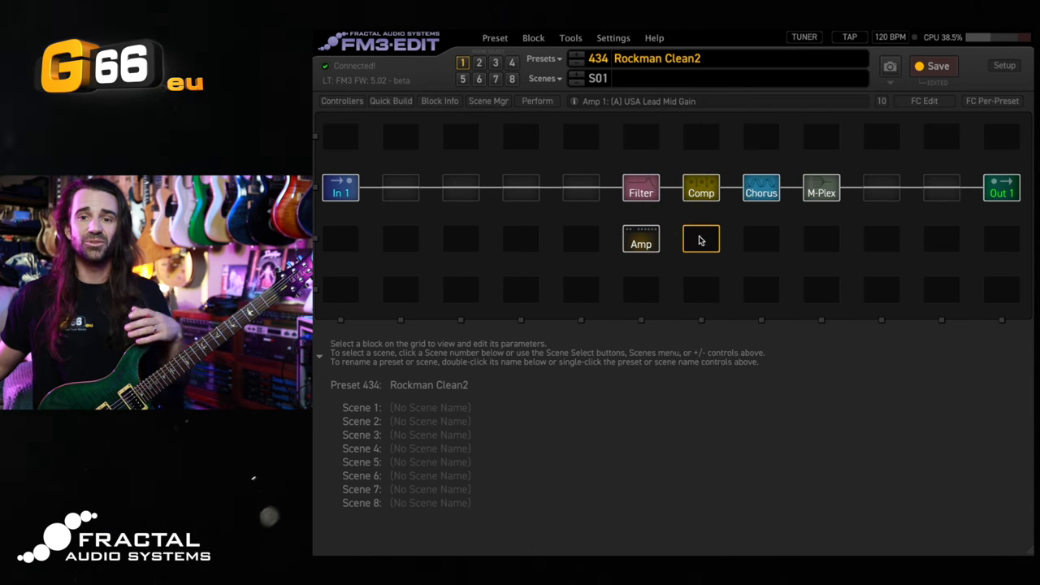
left_click(700, 238)
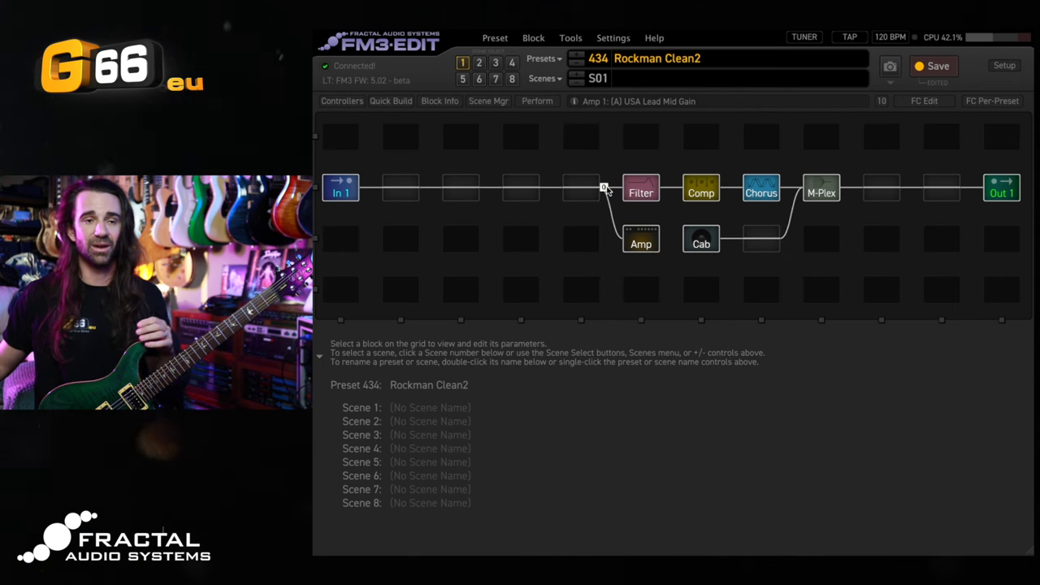
Set multiplexer Input Select to Row 2 on channel B and Row 3 on channel C, then verify the channels.
left_click(821, 192)
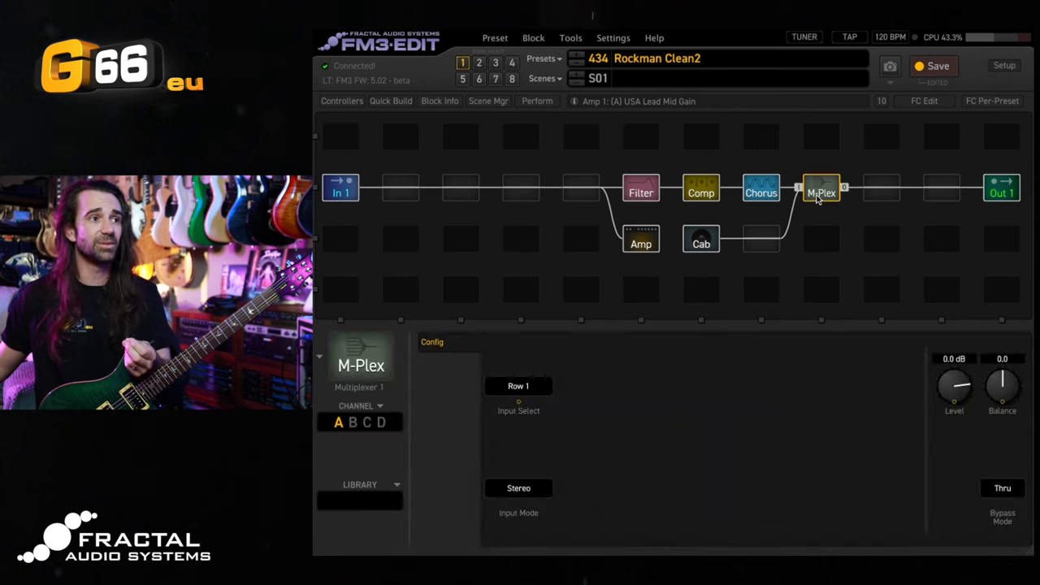
mouse_move(821, 238)
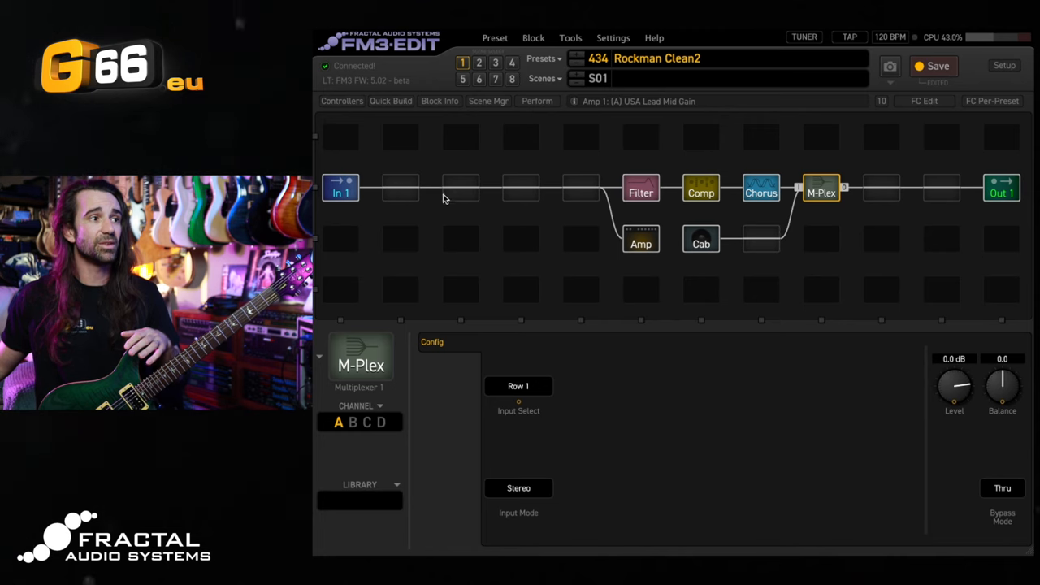
left_click(518, 387)
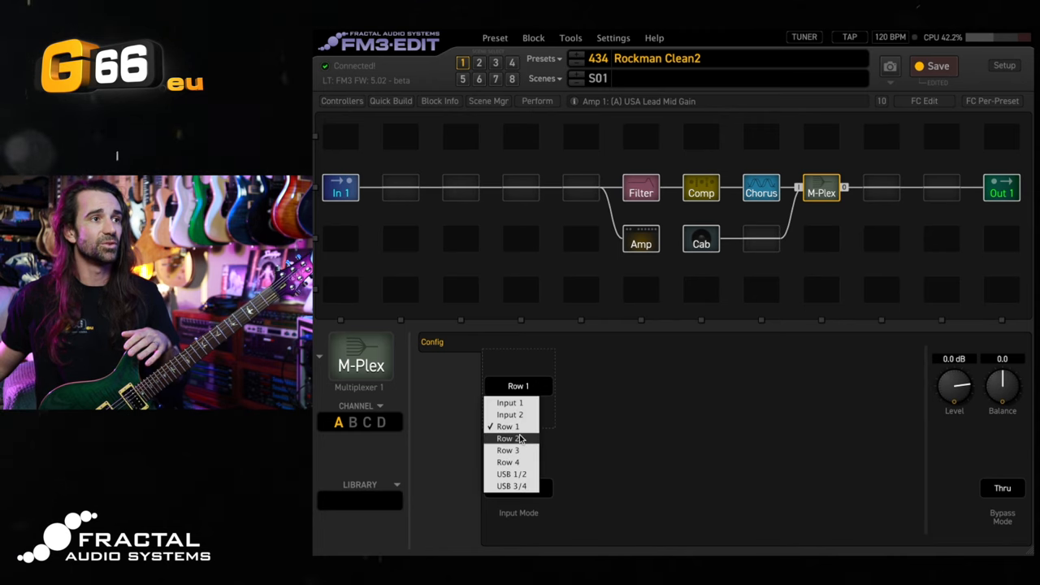
left_click(507, 439)
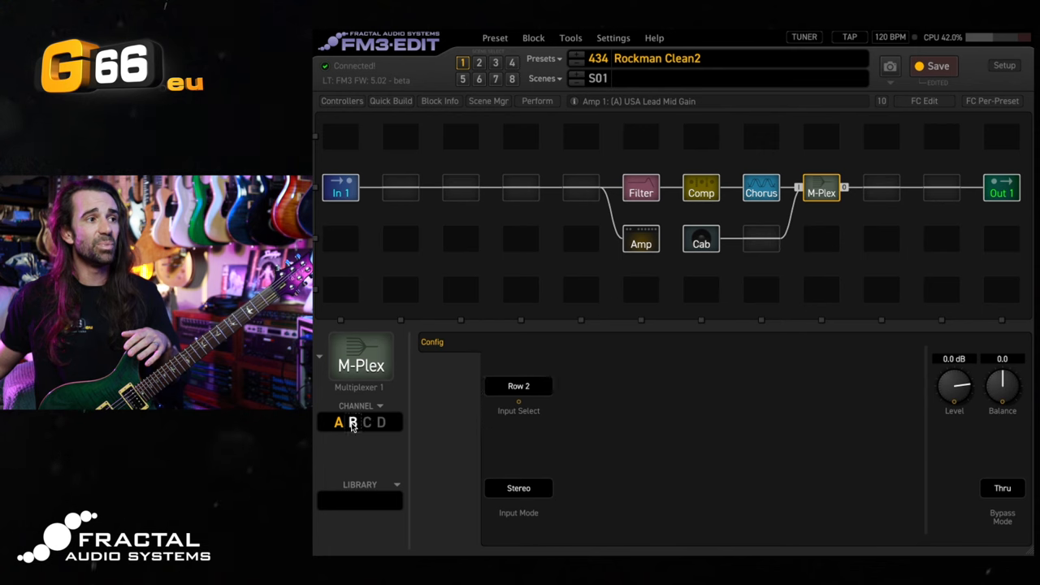
left_click(518, 387)
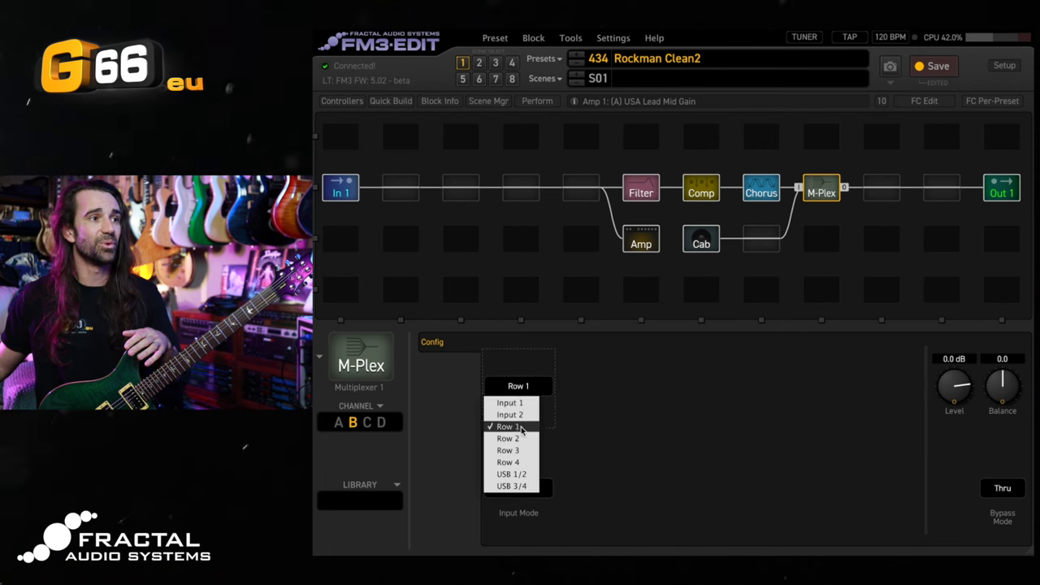
left_click(507, 449)
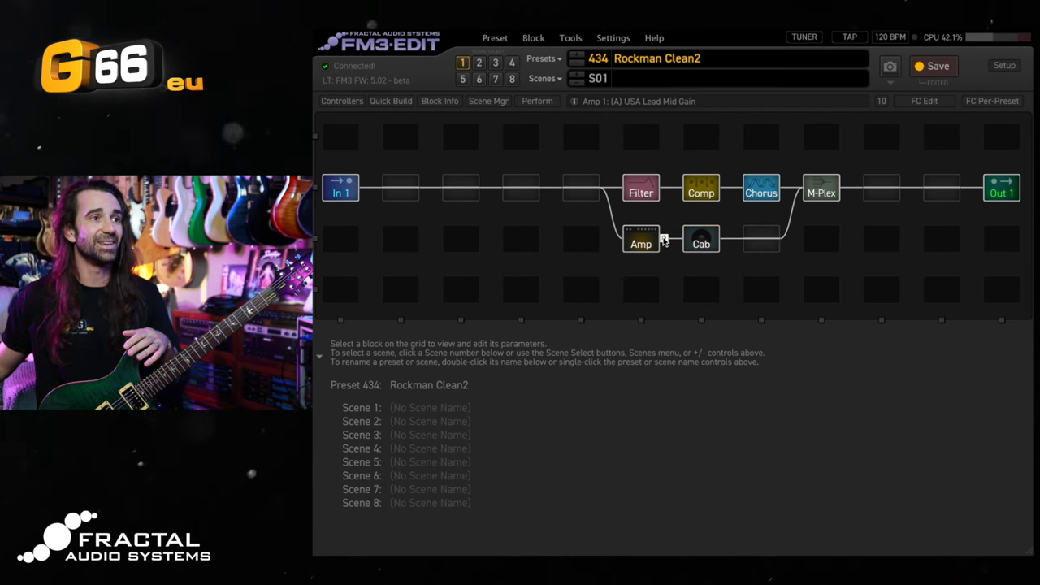
left_click(821, 188)
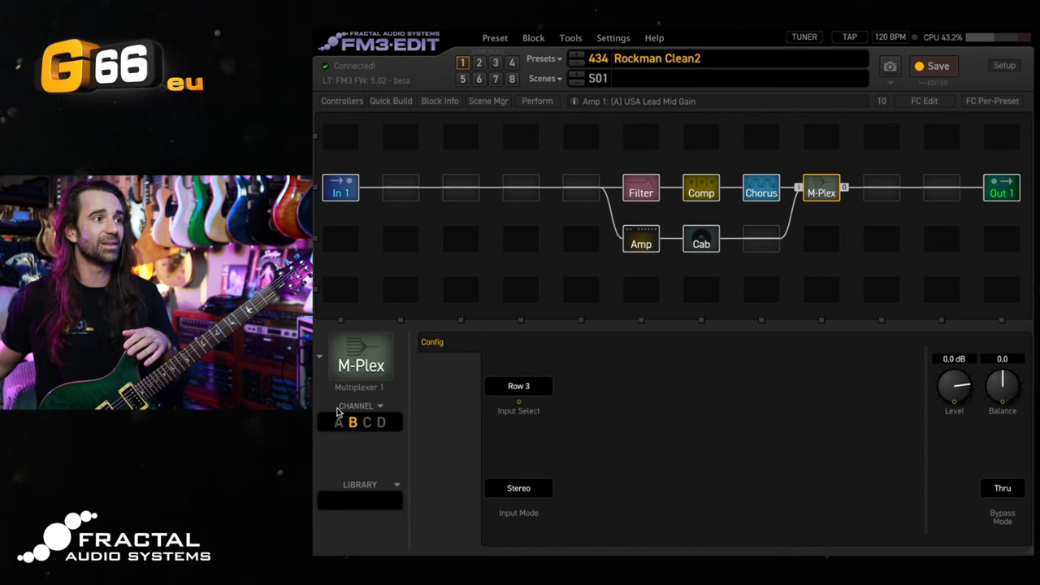
left_click(338, 422)
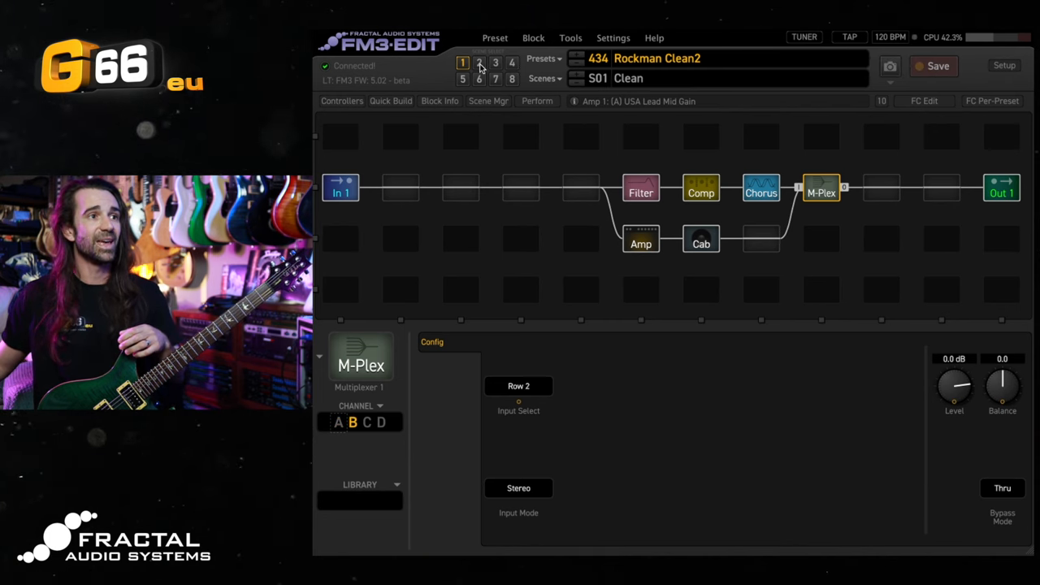
Name scene 2 'Mean' and save preset 434.
left_click(479, 62)
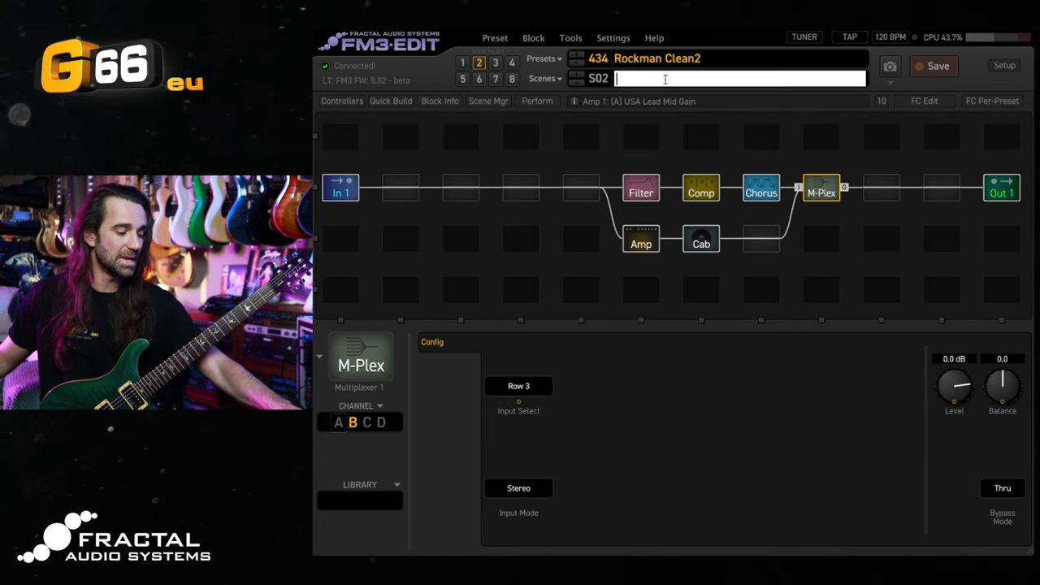
type("Mean")
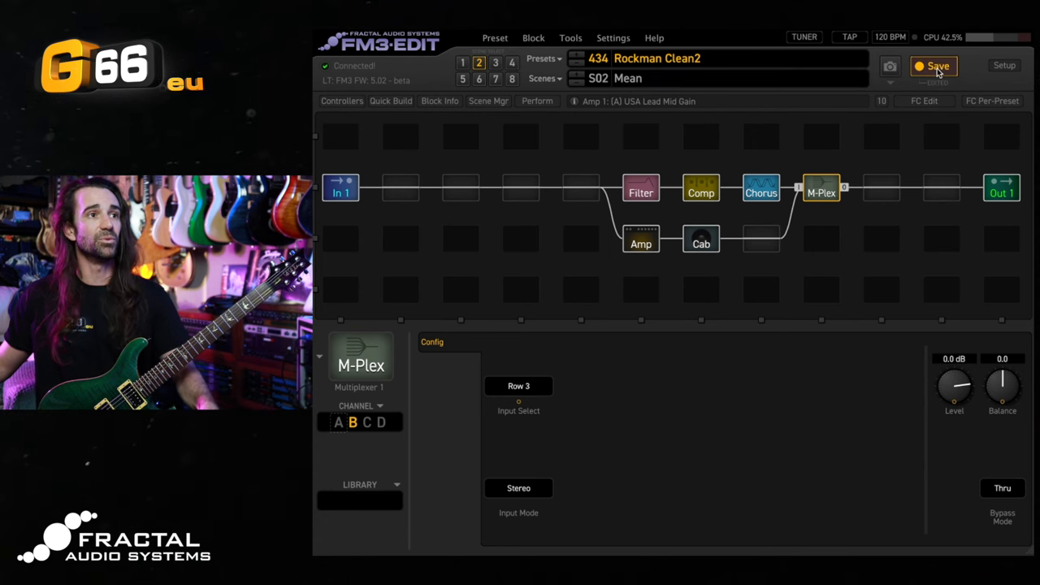
left_click(934, 65)
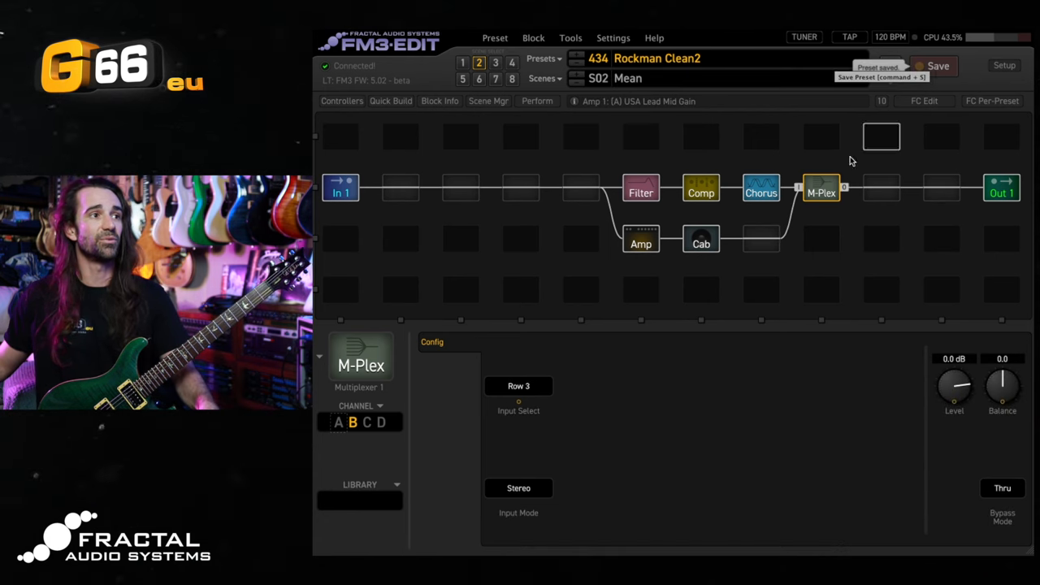
left_click(640, 244)
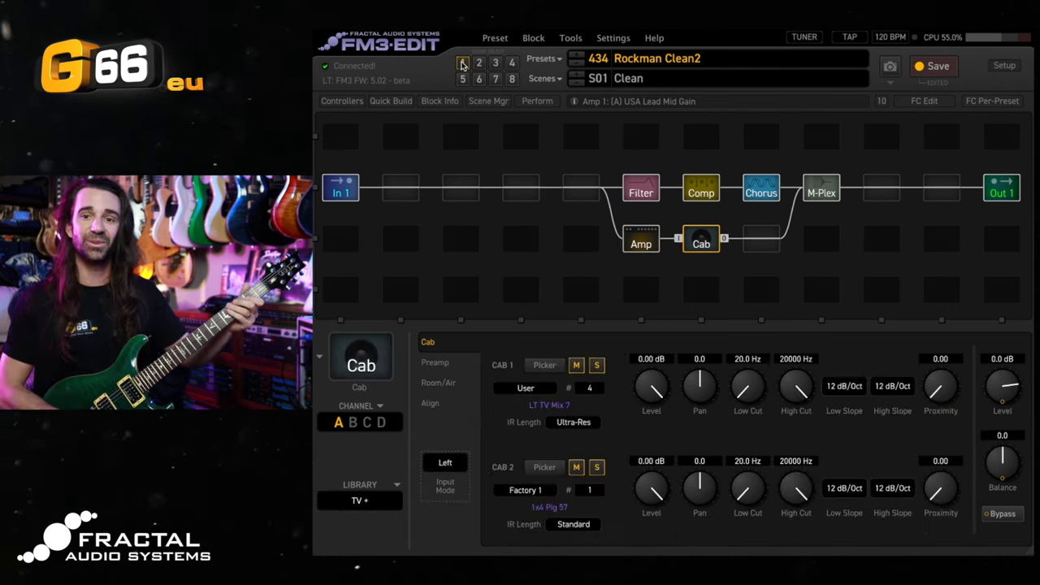
Toggle between the Clean and Mean scenes to audition them, then load preset 432 FM3 Clean to Mean.
left_click(576, 468)
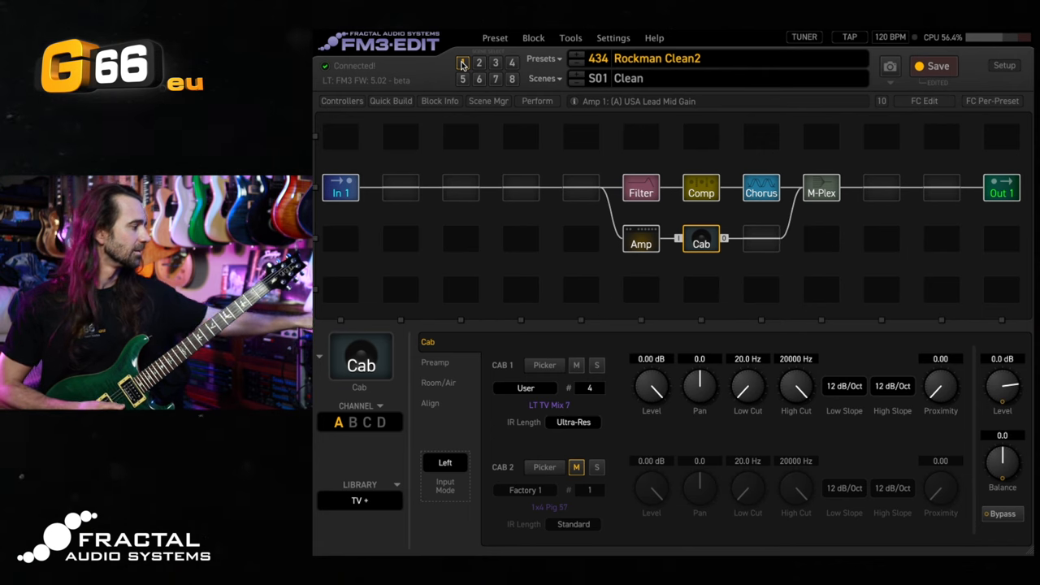
left_click(478, 62)
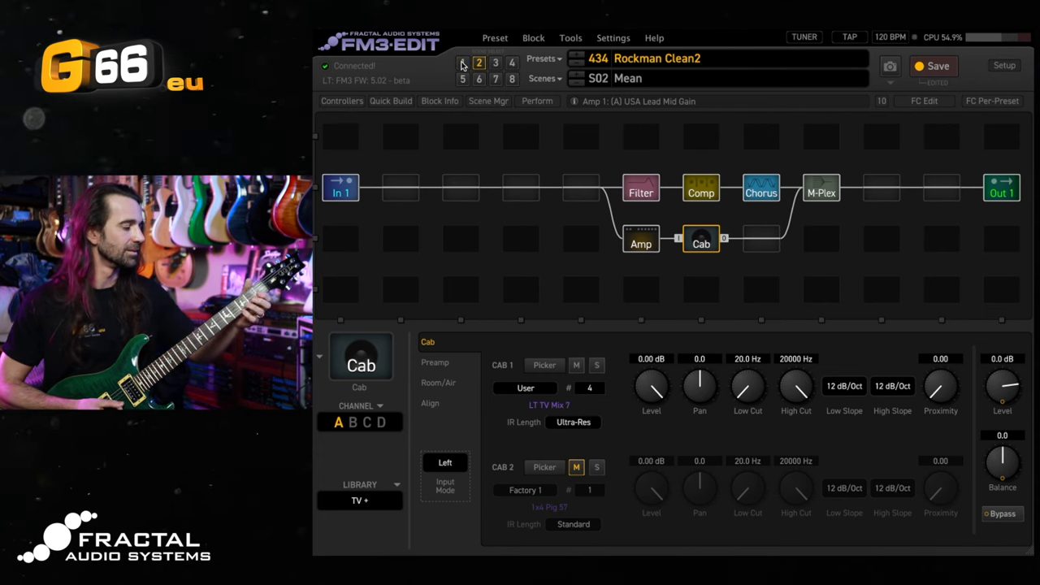
left_click(462, 62)
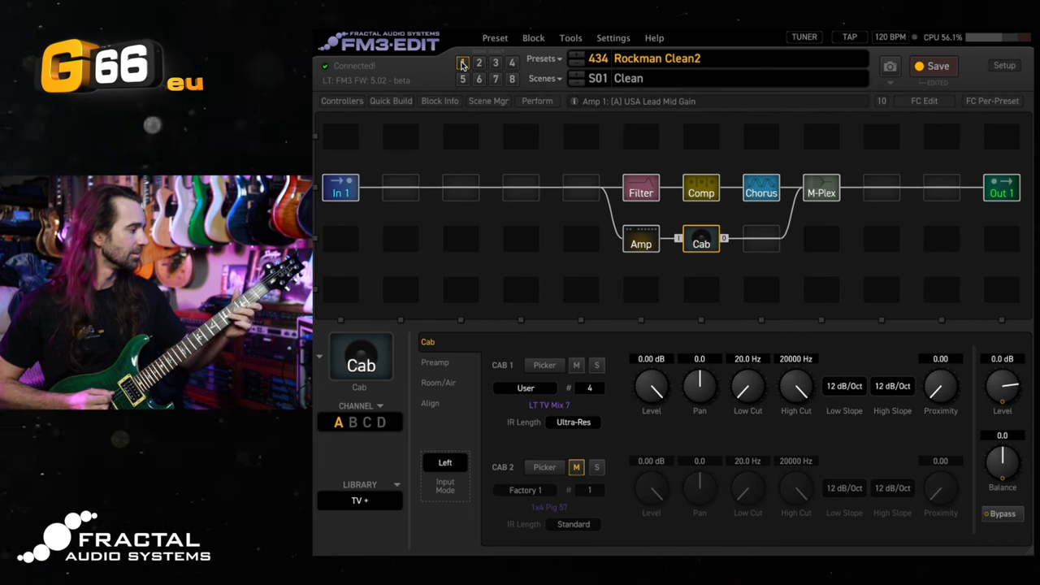
left_click(478, 62)
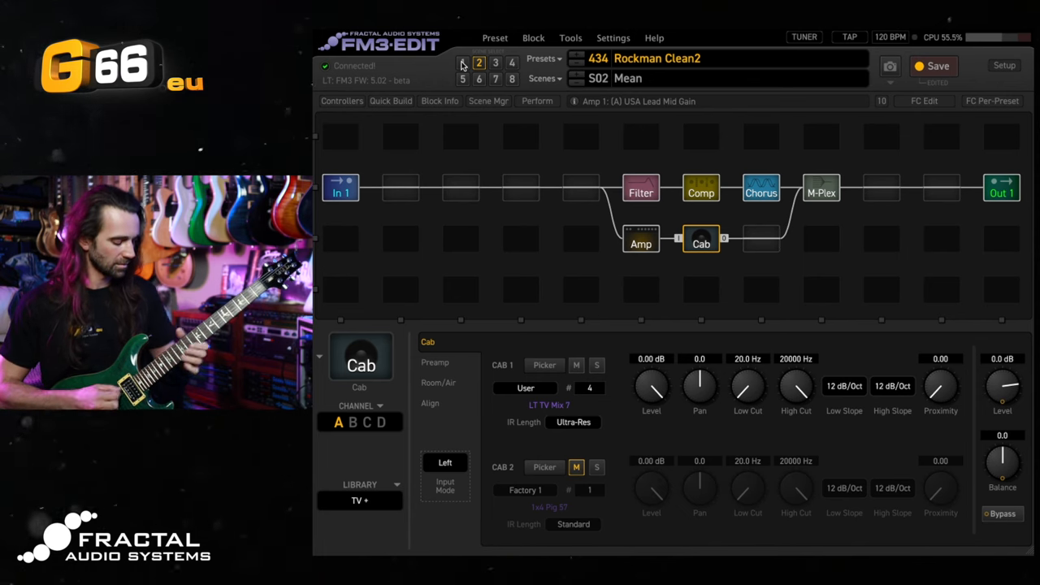
left_click(462, 61)
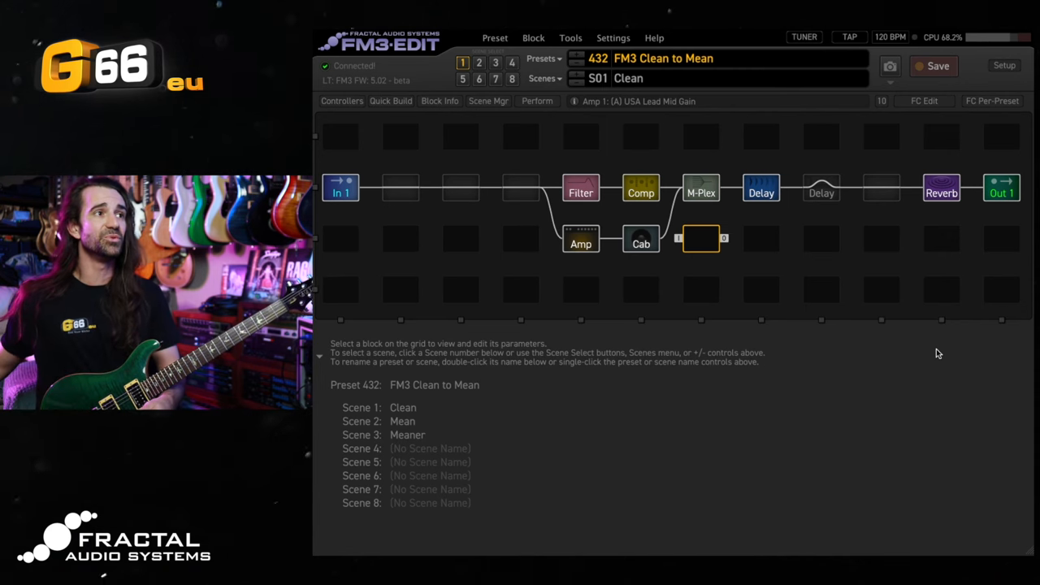
left_click(571, 38)
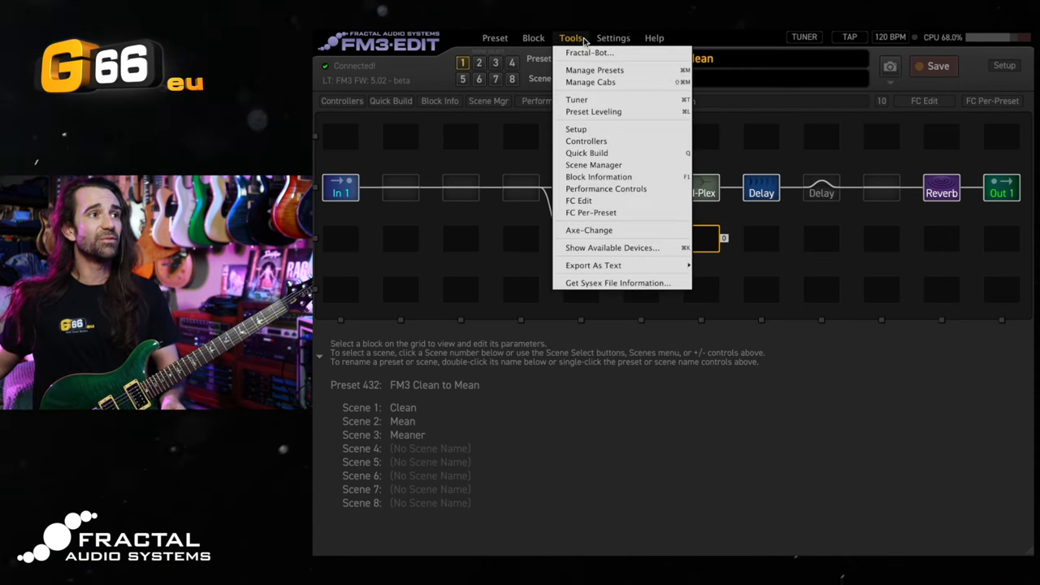
mouse_move(594, 111)
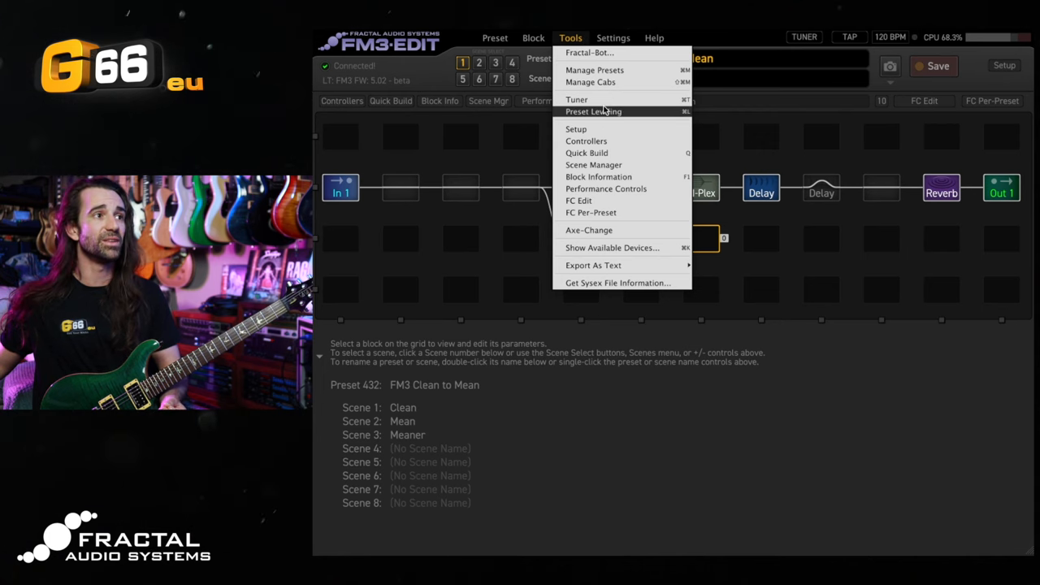
mouse_move(640, 124)
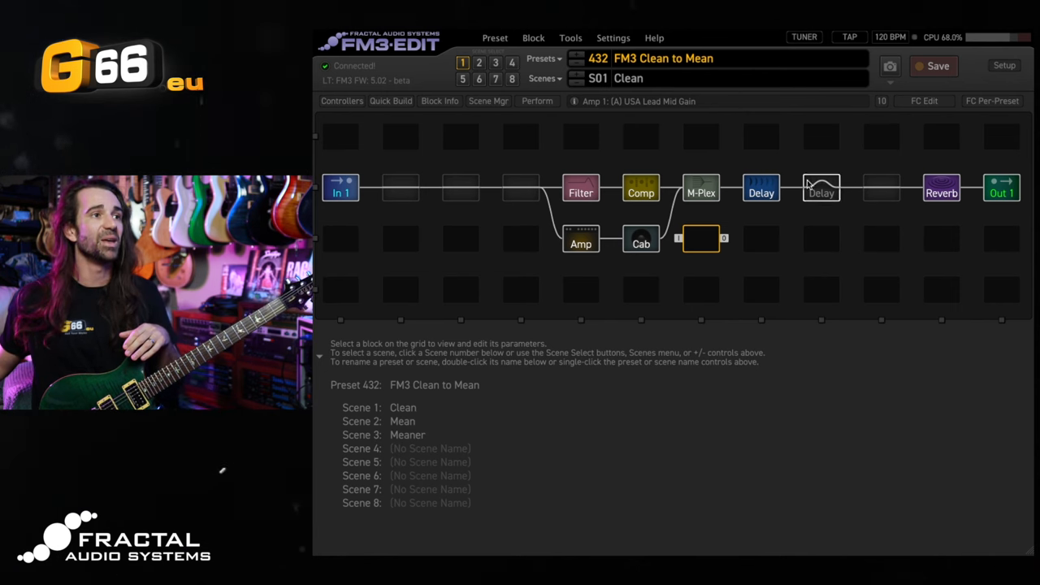
Inspect Delay 1 and the amp's Ideal page, then bring up Delay 2's Stereo BBD settings (1/4 tempo, 30% mix).
left_click(760, 191)
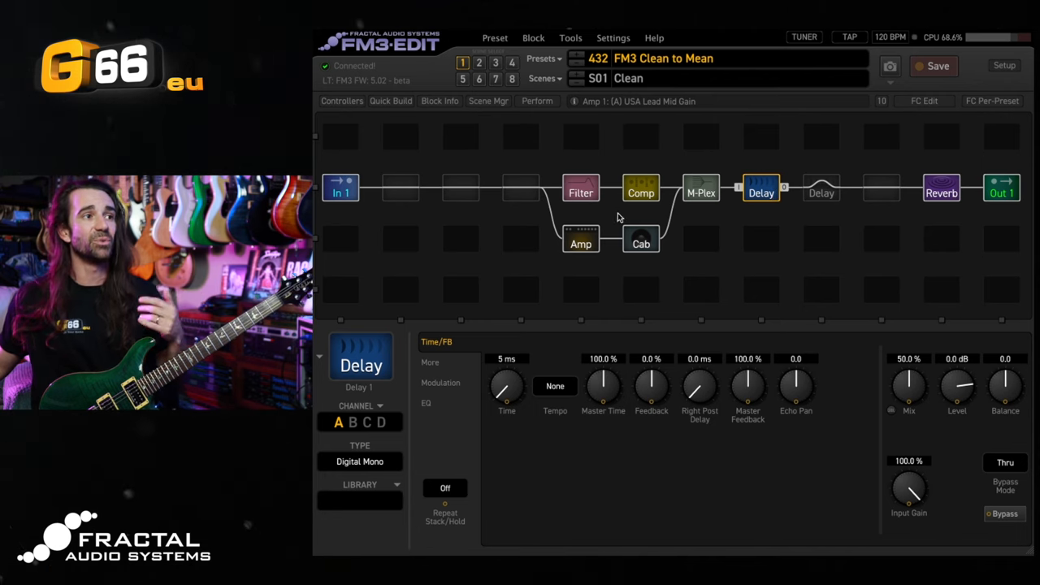
left_click(580, 243)
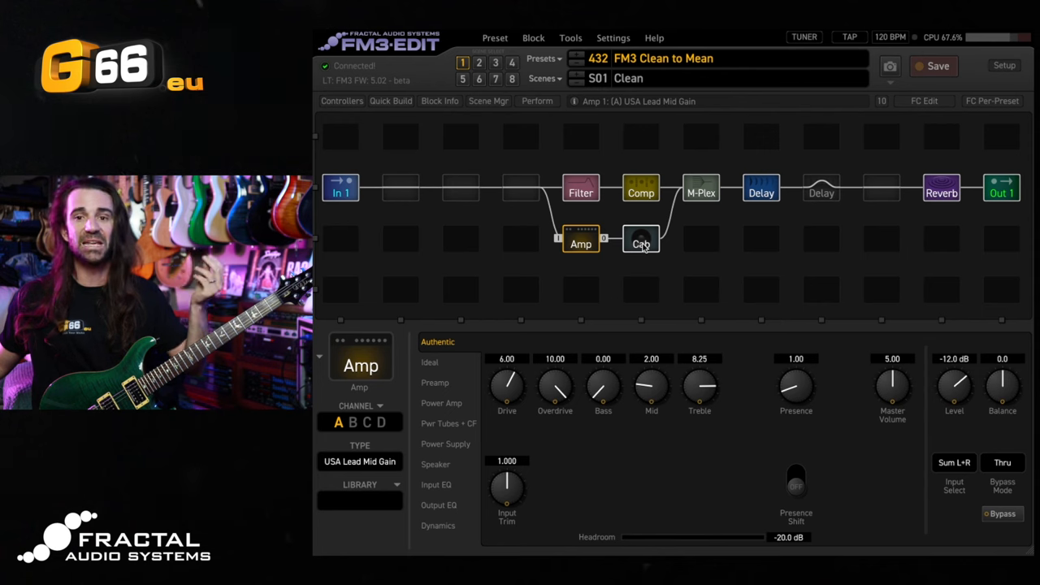
left_click(430, 362)
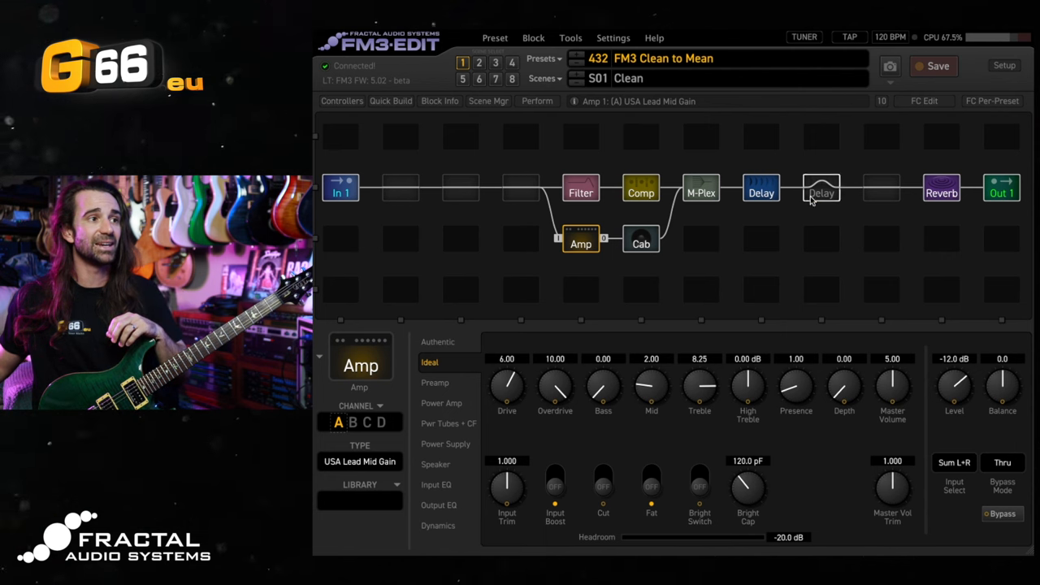
left_click(820, 191)
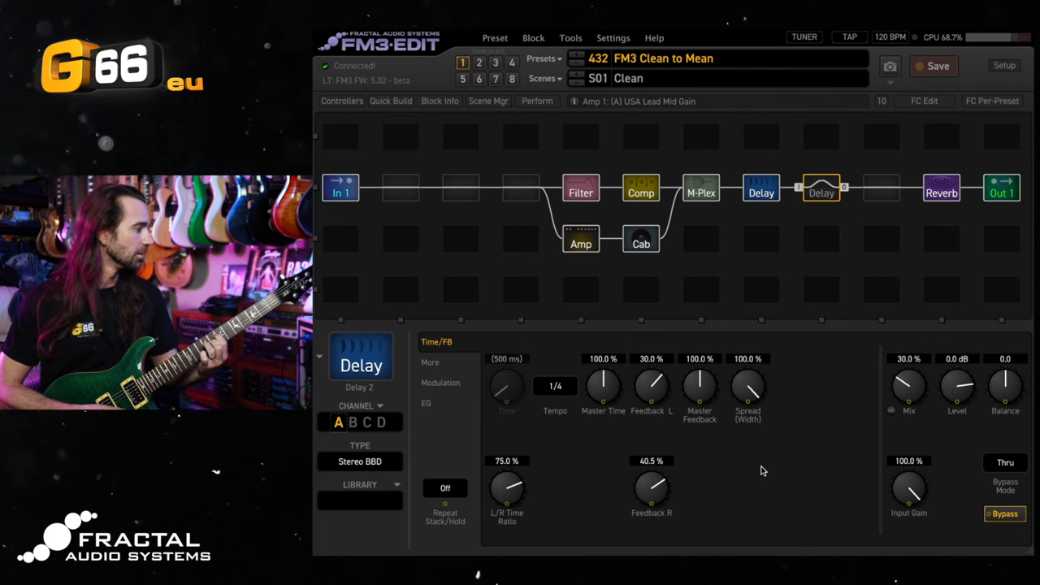
Step from the Mean scene to the Meaner scene, engaging the Stereo BBD delay.
left_click(478, 61)
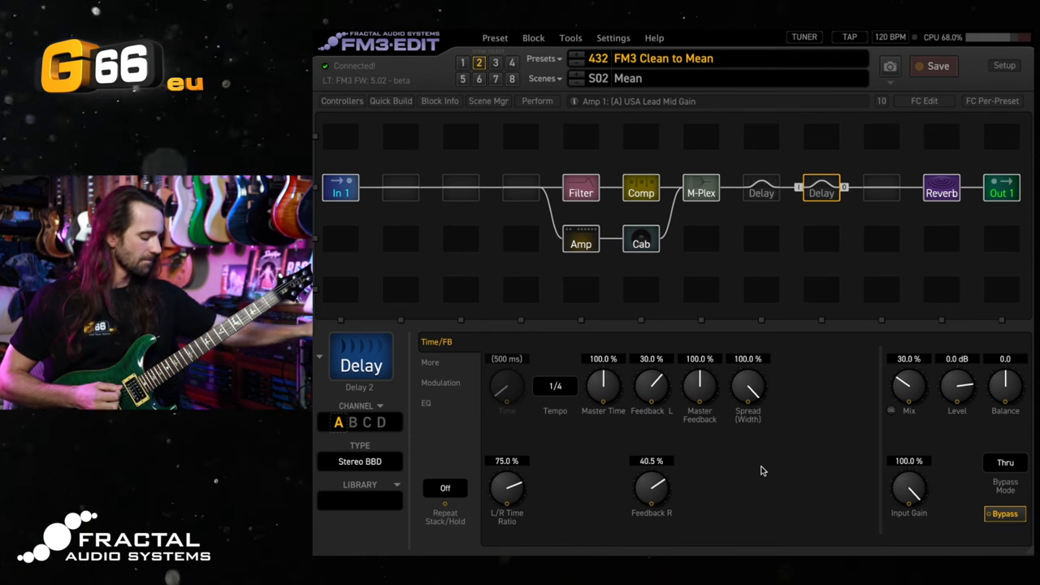
left_click(496, 78)
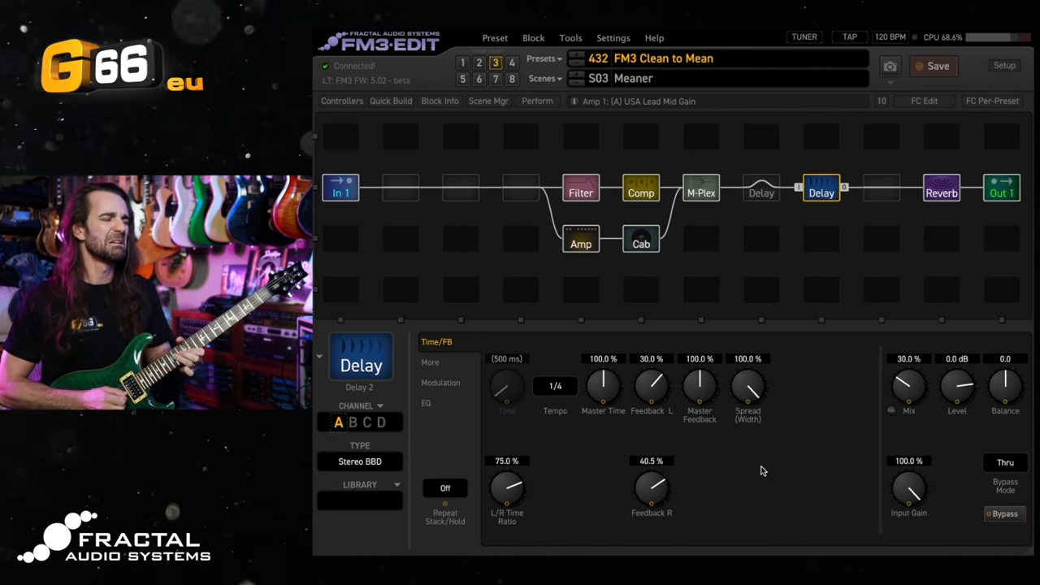